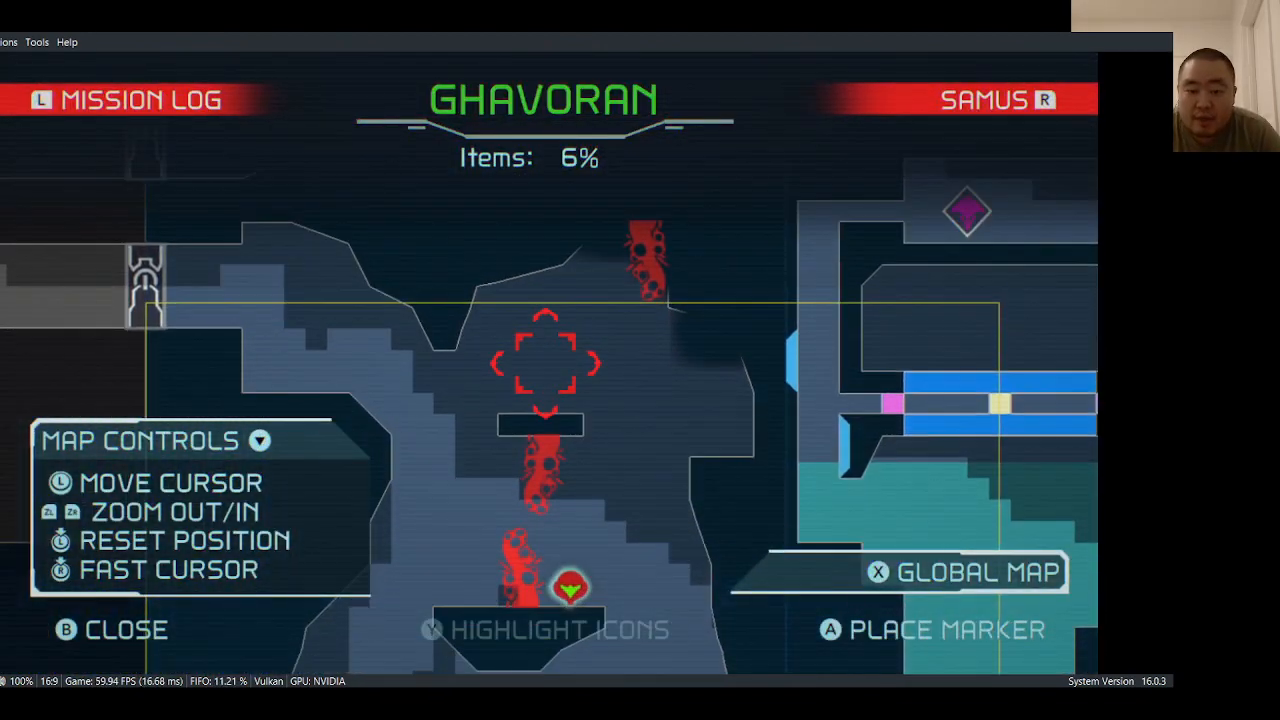
# Close the Ghavoran map to return Samus to the grassy ledge in gameplay.
pyautogui.press('b')
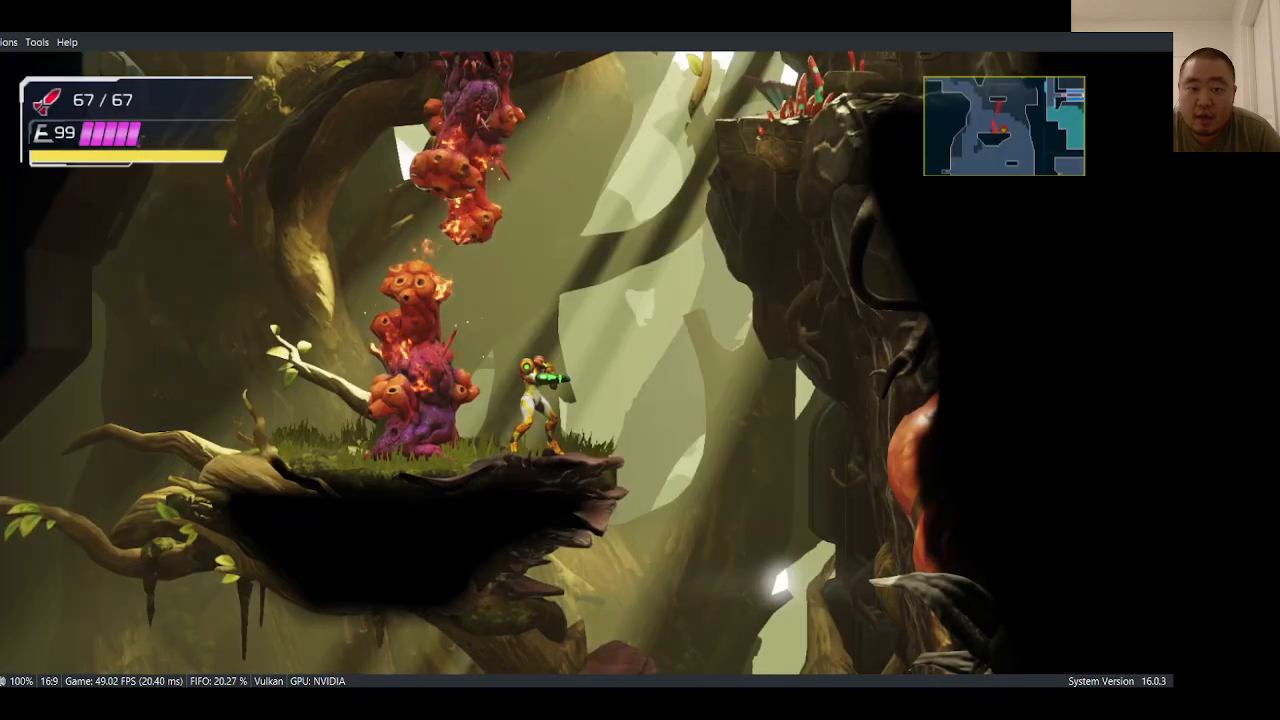